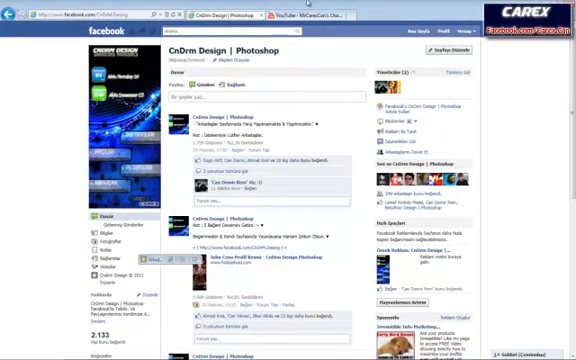
Switch to YouTube and scroll to the MrCarexCan channel's comments, friends and subscribers modules
click(320, 16)
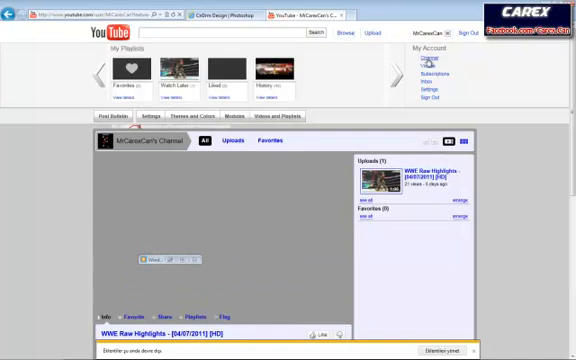
scroll(down, 3)
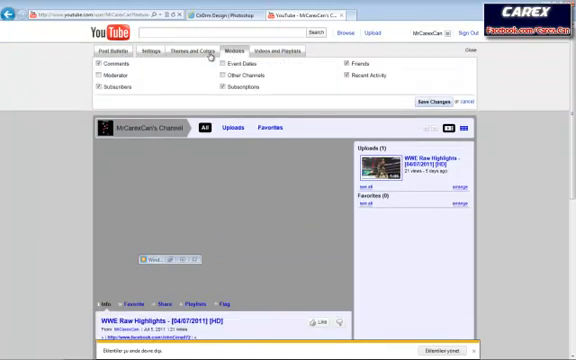
Choose the Red theme under Themes and Colors for the MrCarexCan channel
click(150, 50)
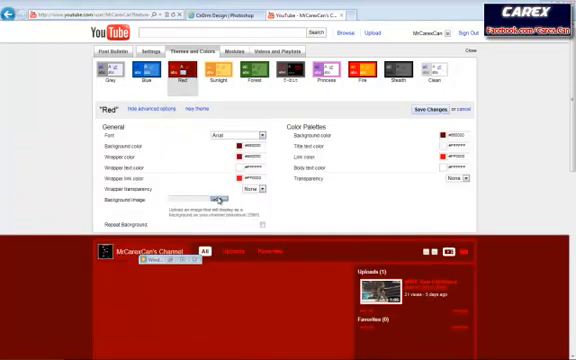
click(213, 199)
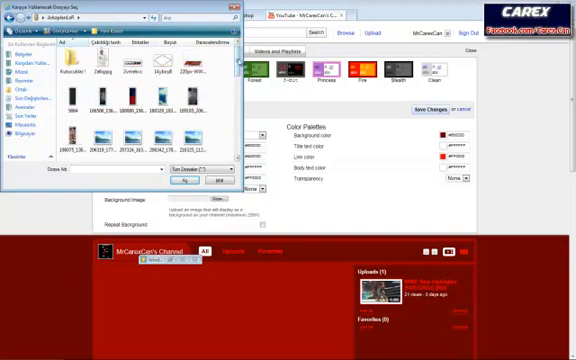
scroll(down, 3)
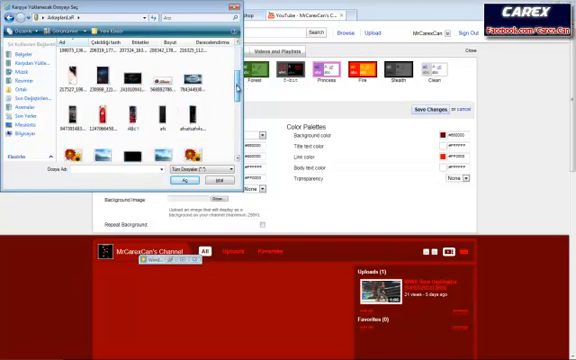
scroll(down, 3)
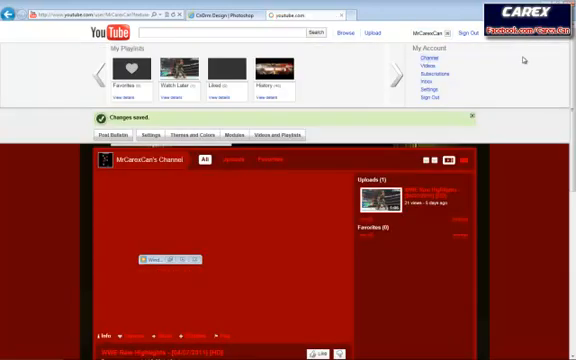
Scroll down the saved red-themed page to review the profile, subscribers, friends and comments
scroll(down, 3)
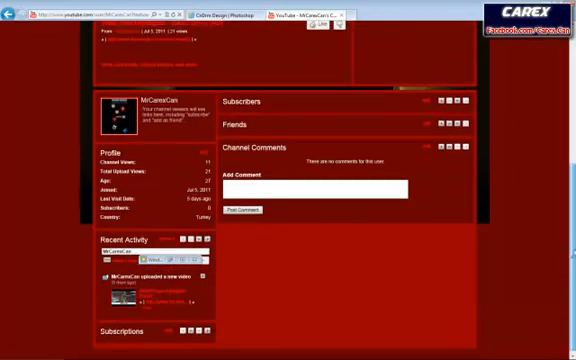